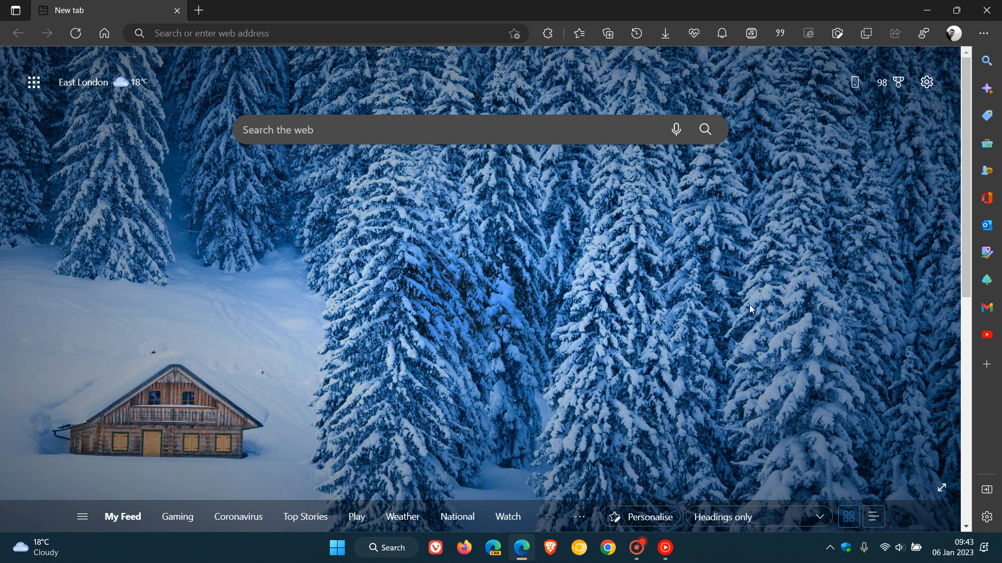
pyautogui.moveTo(986, 33)
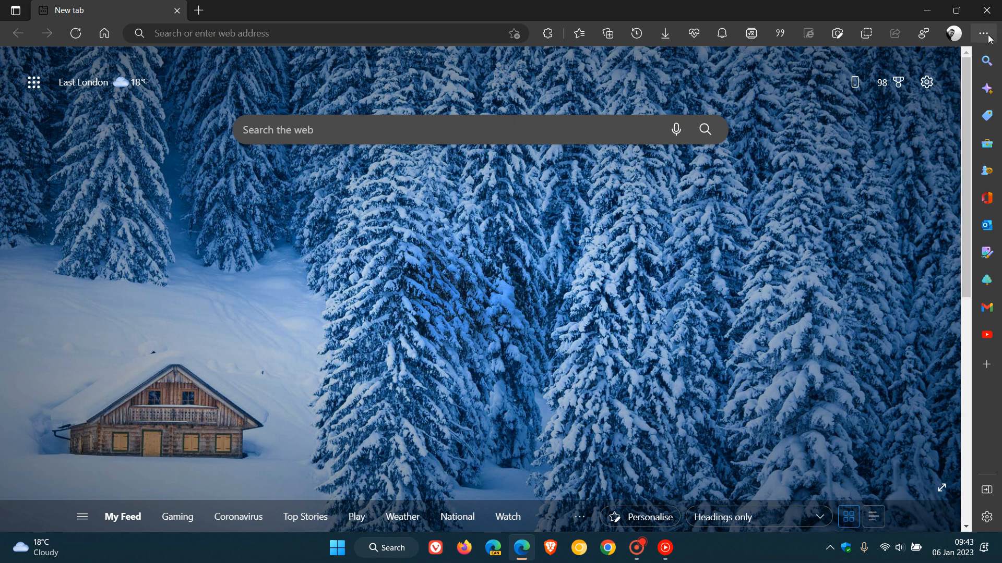
# - Show the Help and feedback submenu from the Settings and more menu
pyautogui.click(984, 34)
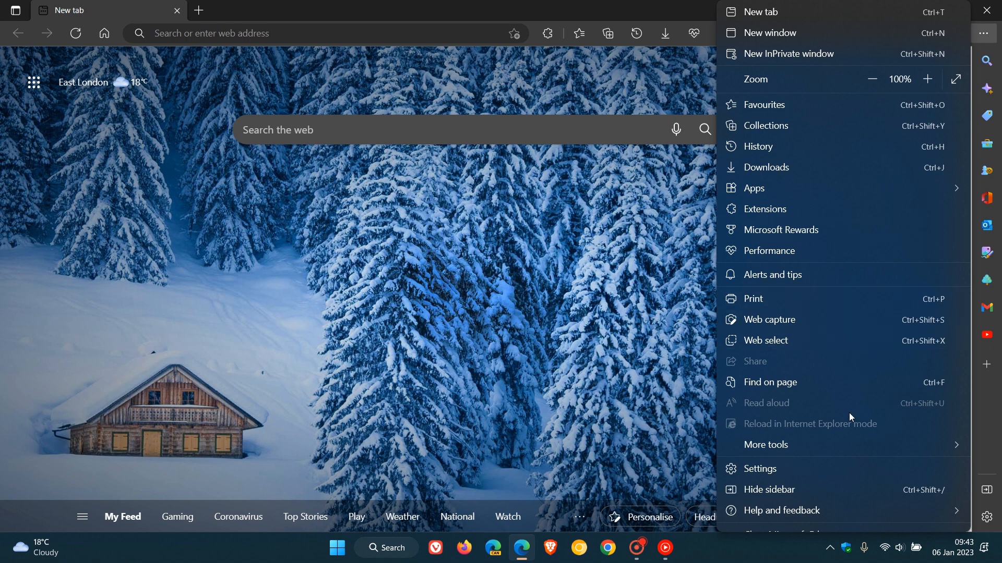
pyautogui.click(779, 510)
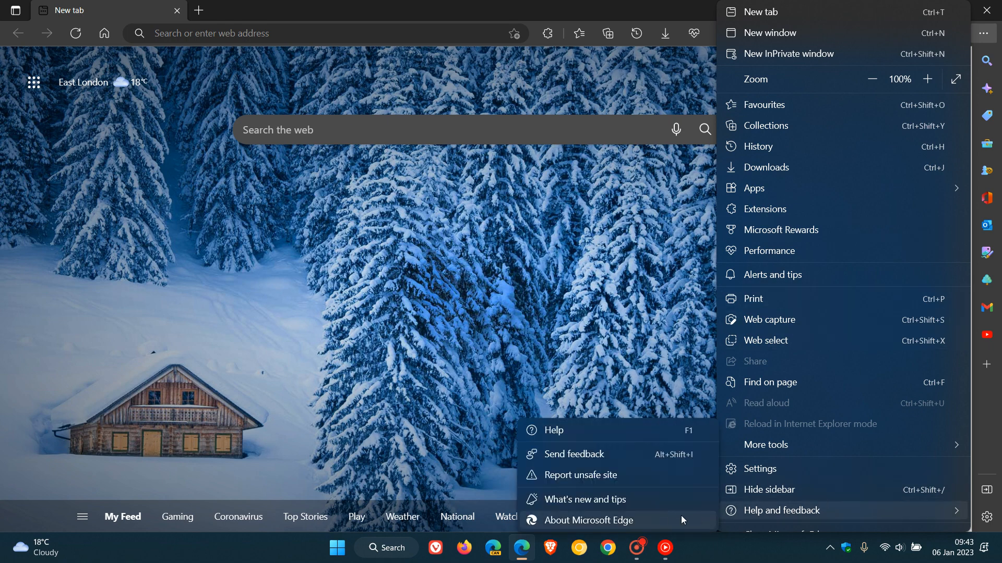
# - View About Microsoft Edge confirming version 108.0.1462.76 is up to date, then zoom the page in
pyautogui.click(587, 520)
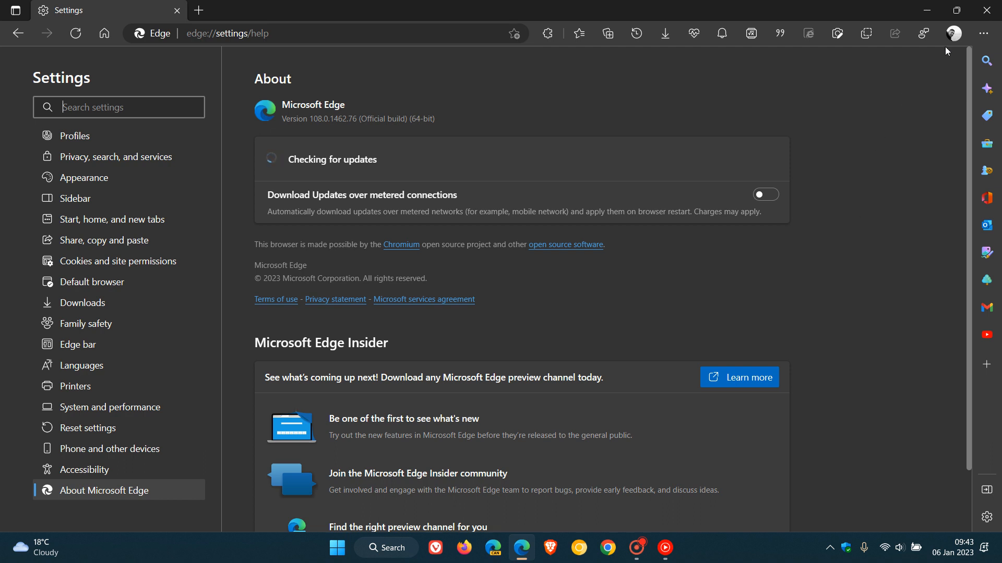
pyautogui.click(984, 33)
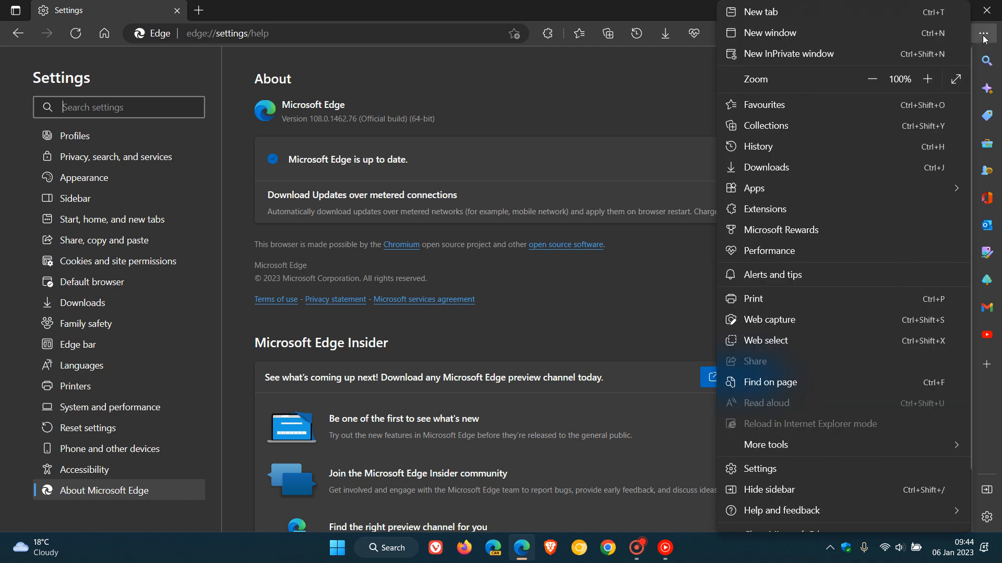
pyautogui.moveTo(911, 233)
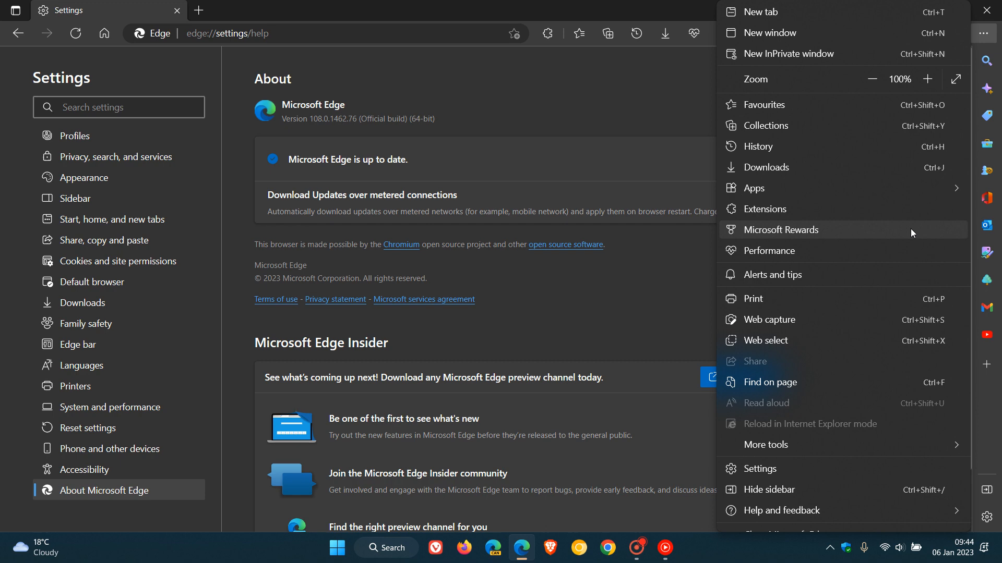
pyautogui.click(928, 78)
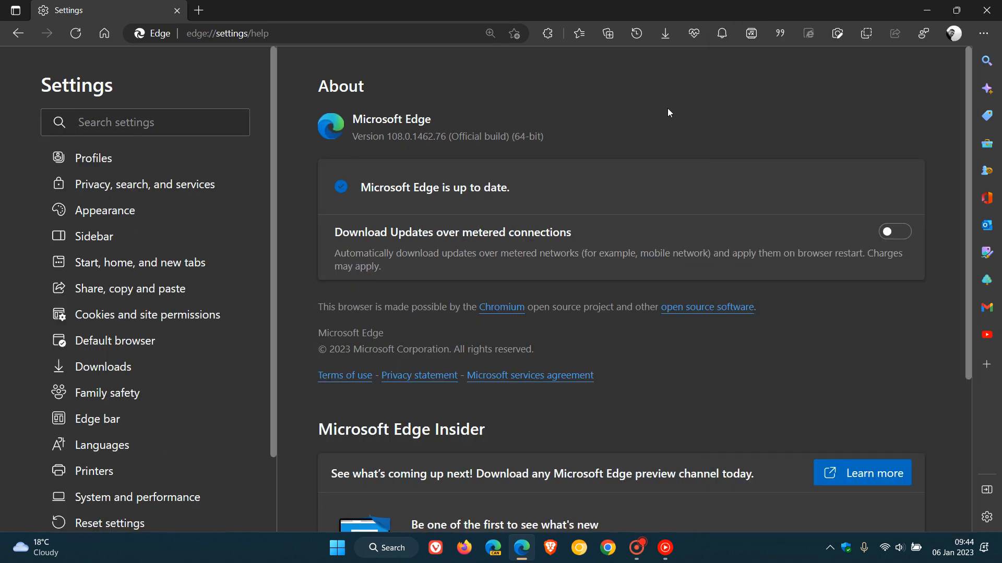
pyautogui.moveTo(404, 152)
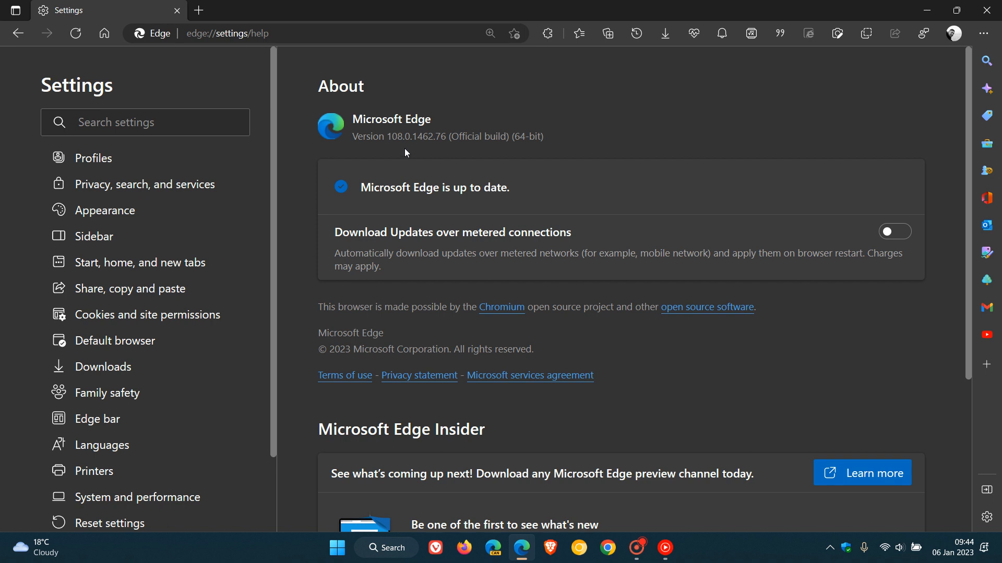
pyautogui.moveTo(417, 150)
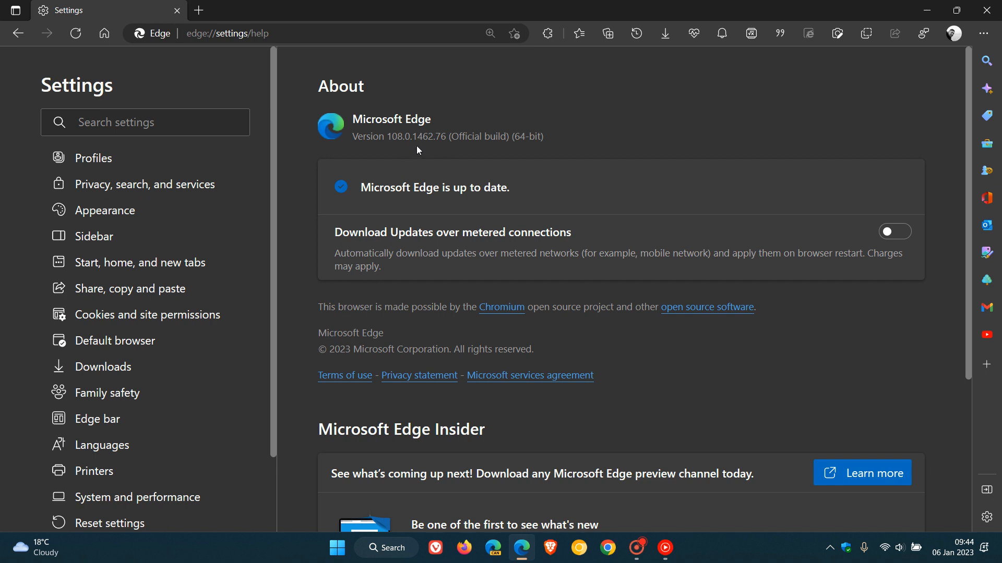
pyautogui.moveTo(439, 150)
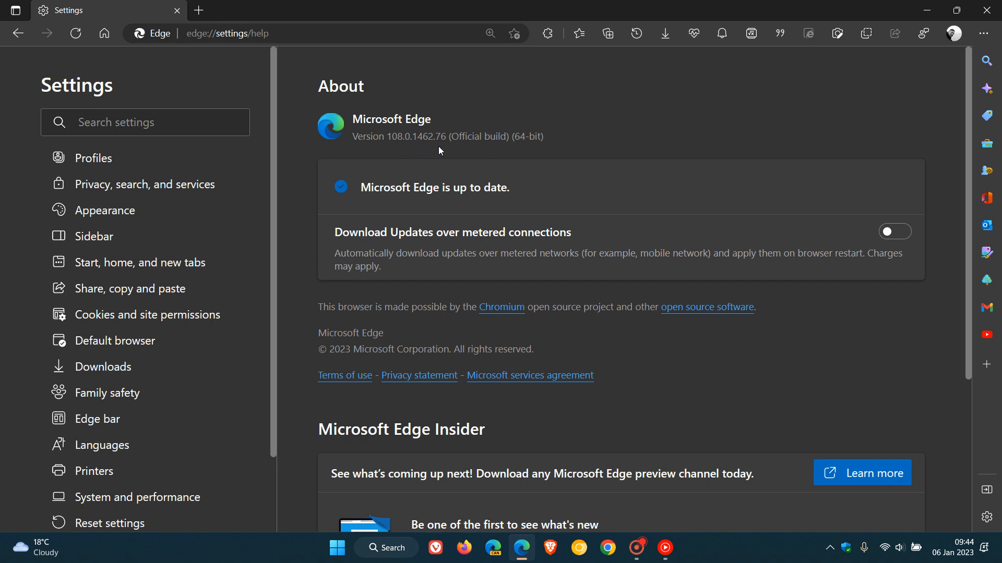
pyautogui.moveTo(439, 132)
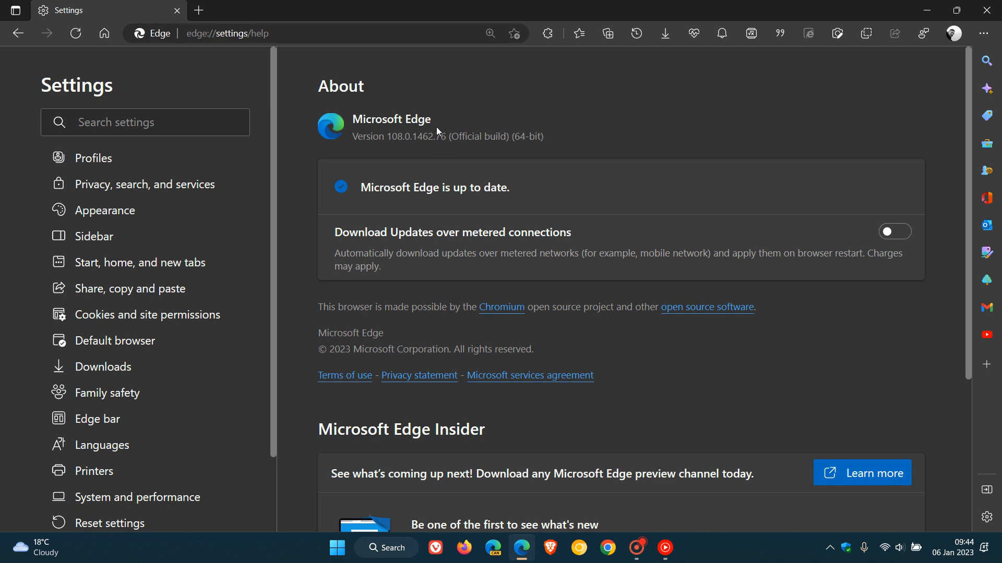
pyautogui.doubleClick(439, 136)
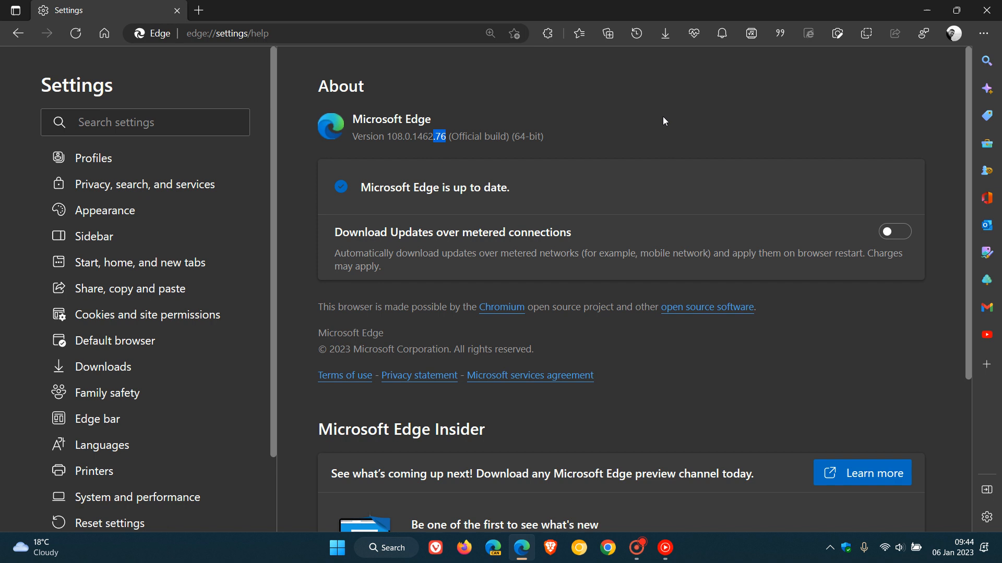
pyautogui.moveTo(357, 158)
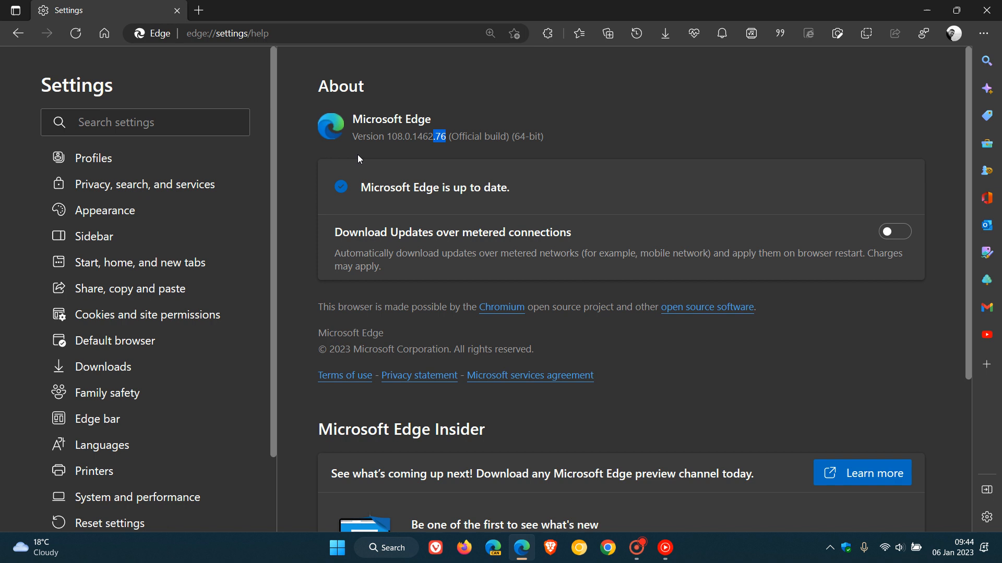
pyautogui.moveTo(642, 133)
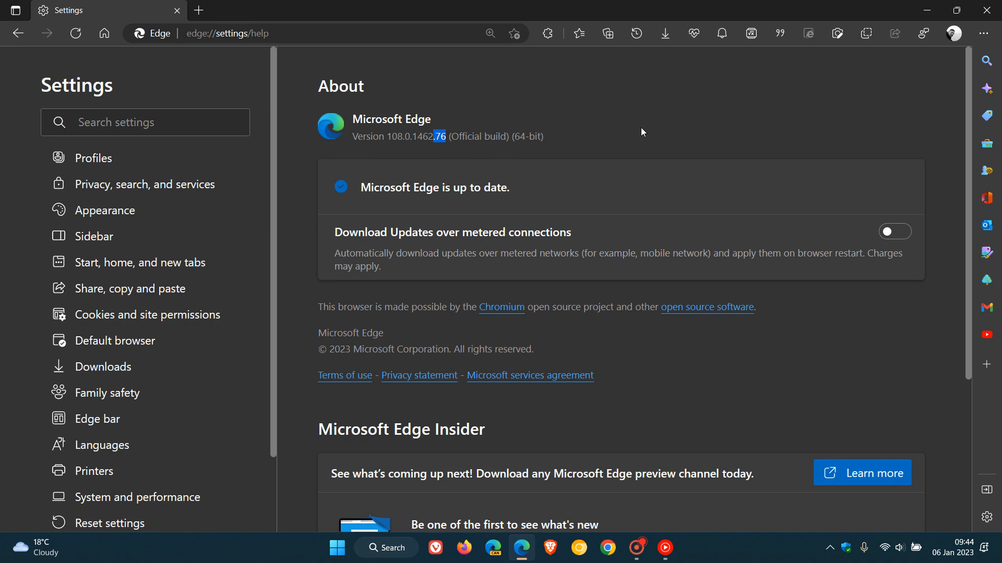
pyautogui.moveTo(937, 95)
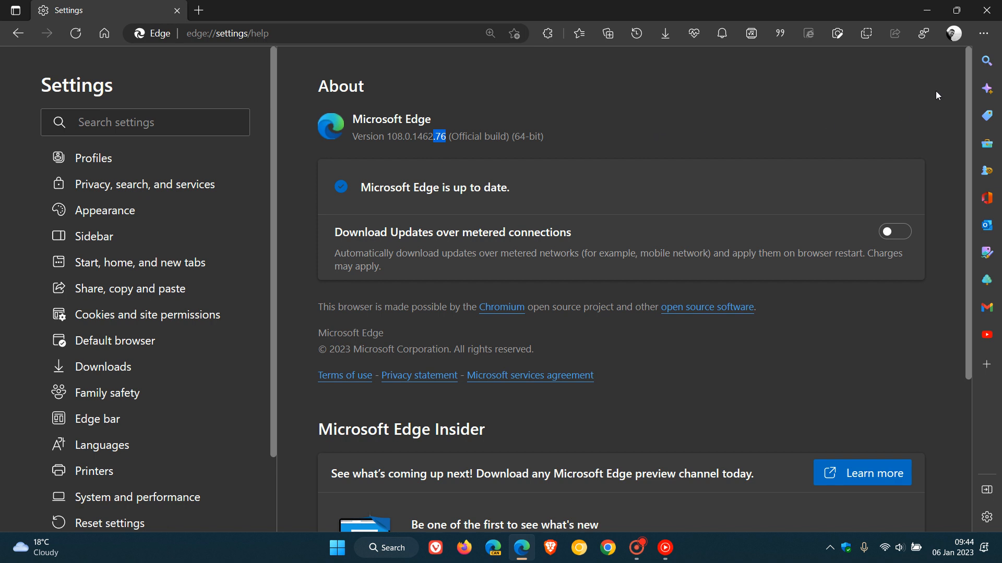
# - Reopen the Settings and more menu and its Help and feedback entry from the About page
pyautogui.click(984, 33)
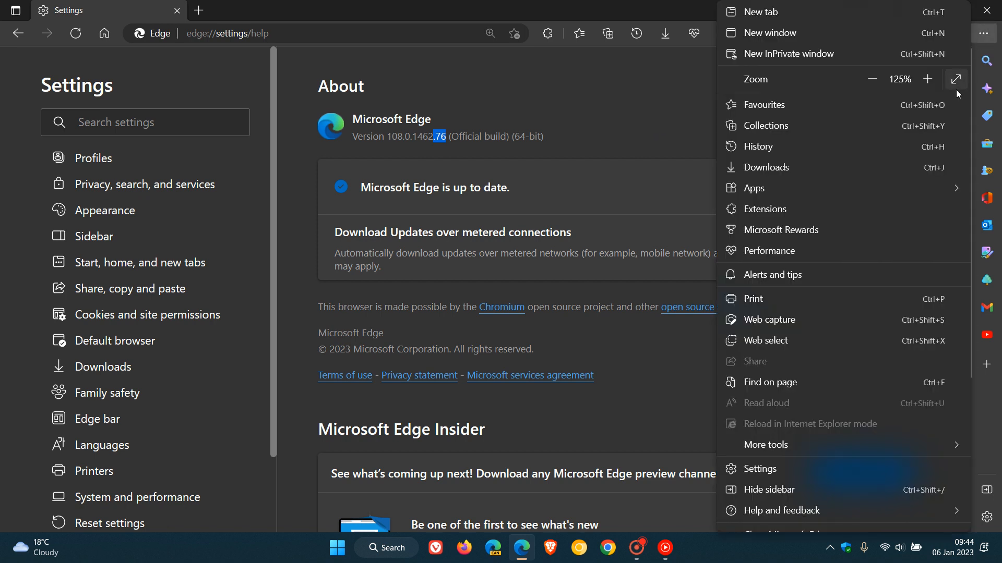
pyautogui.click(780, 511)
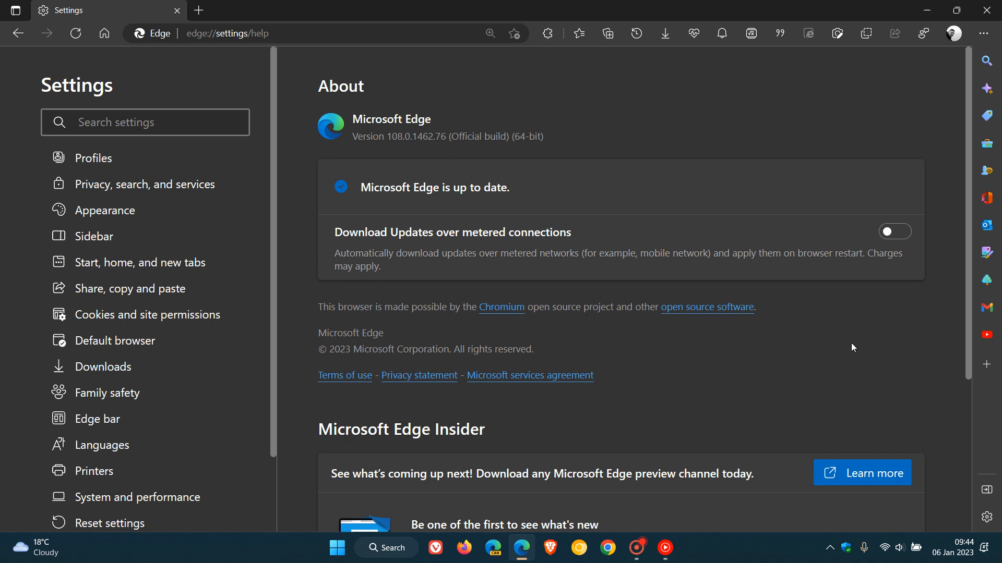
pyautogui.moveTo(372, 160)
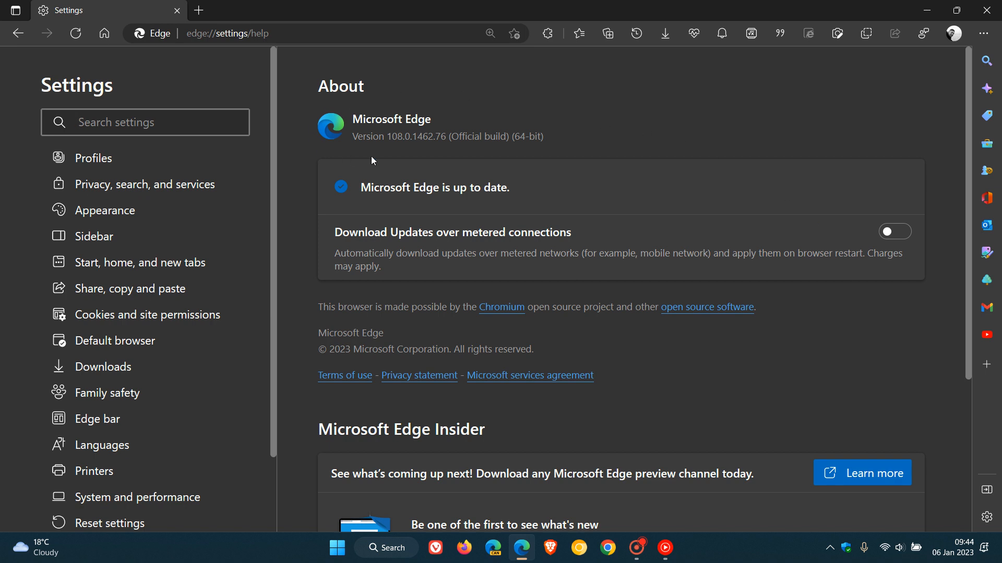
pyautogui.moveTo(409, 150)
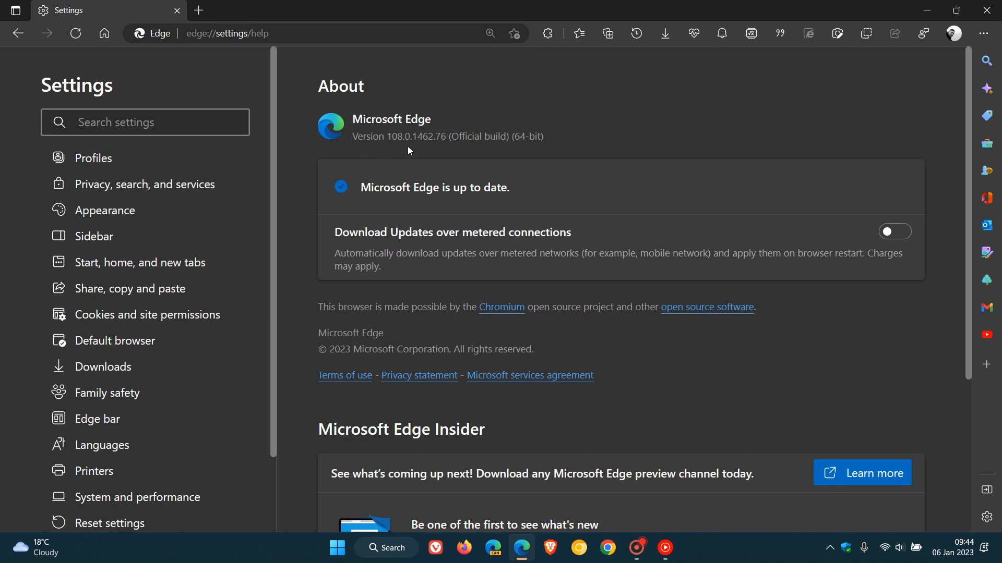
pyautogui.moveTo(347, 147)
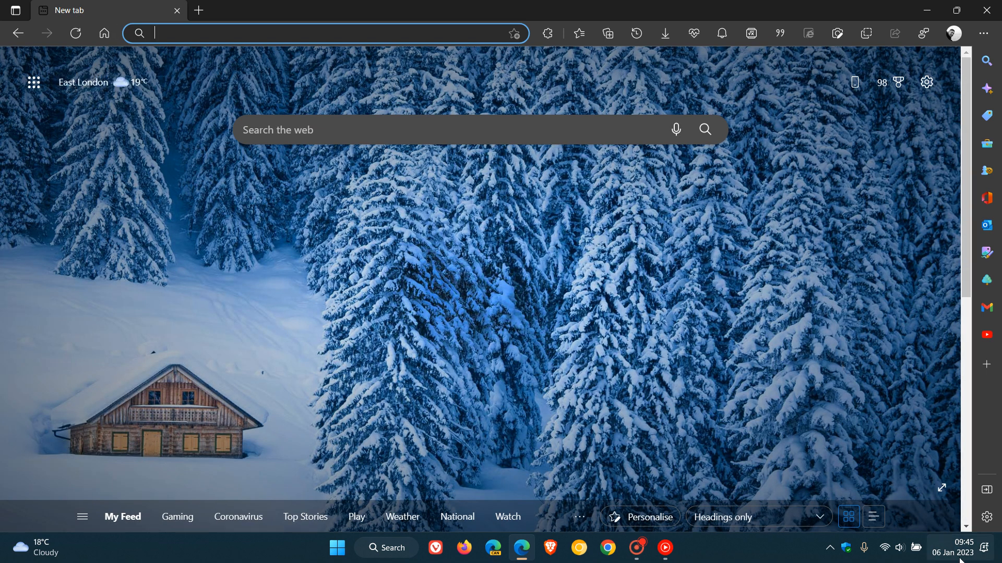
# - Show the Windows notifications and calendar flyout for January 2023 from the taskbar clock
pyautogui.click(952, 553)
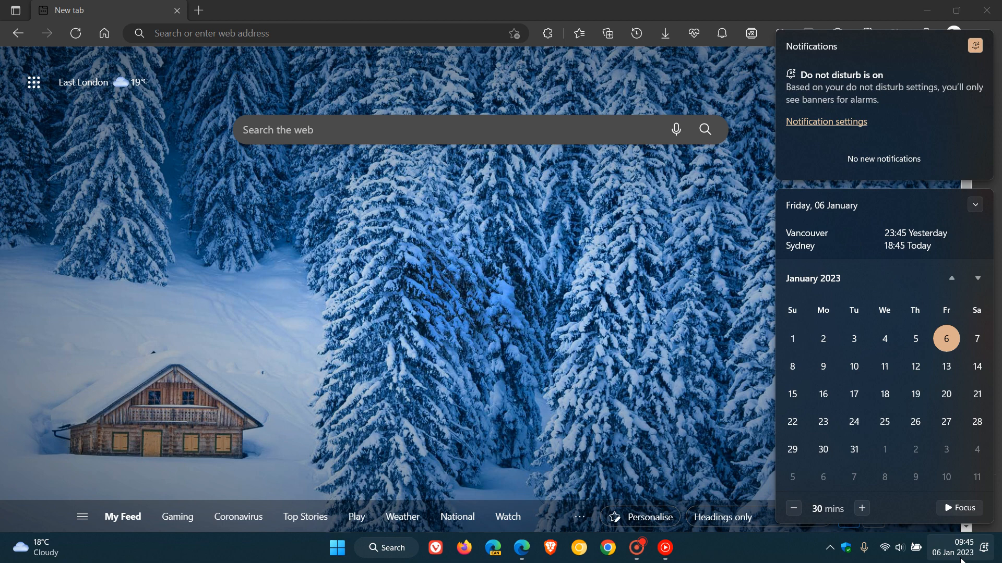
pyautogui.moveTo(924, 383)
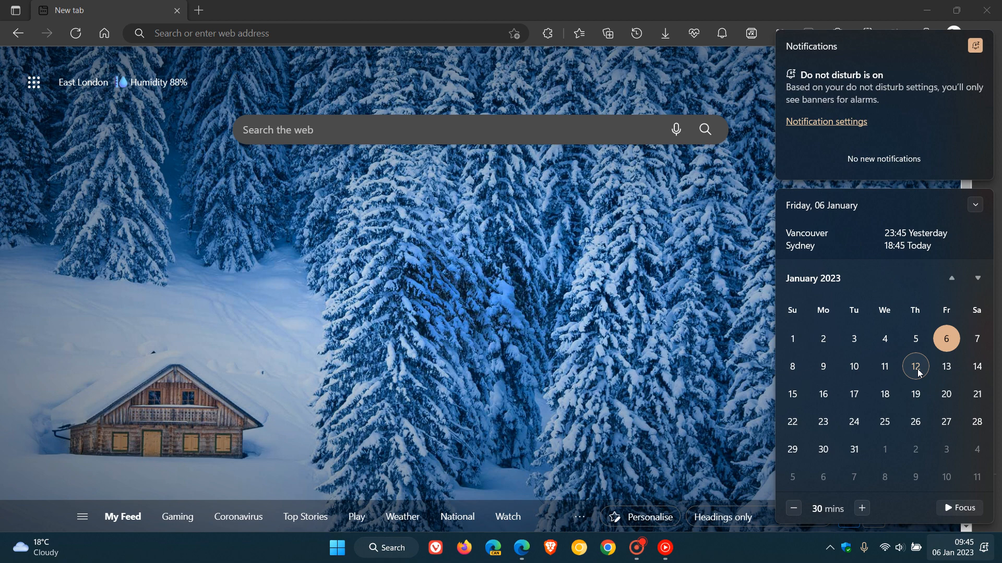
pyautogui.moveTo(946, 369)
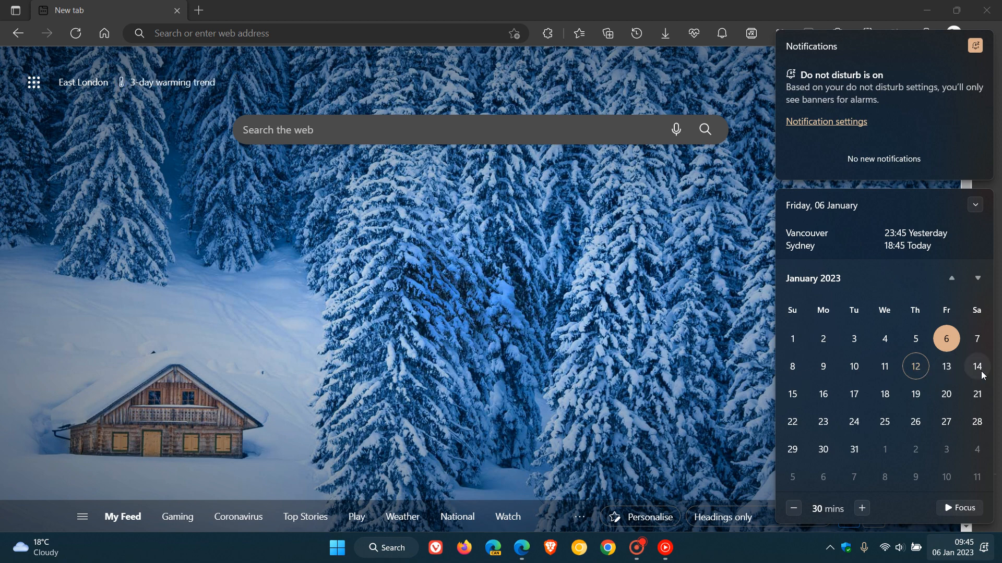
pyautogui.moveTo(641, 295)
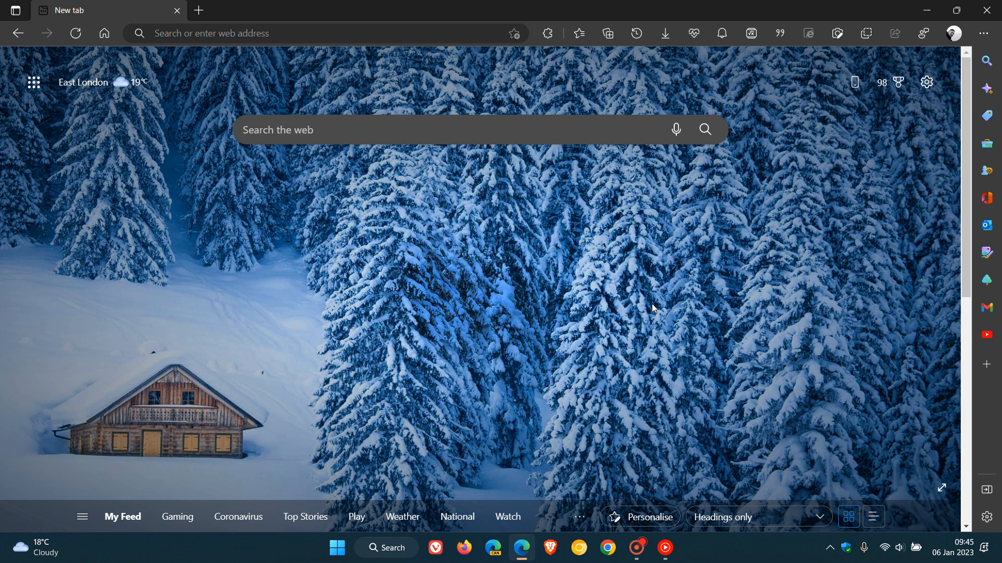
pyautogui.moveTo(713, 261)
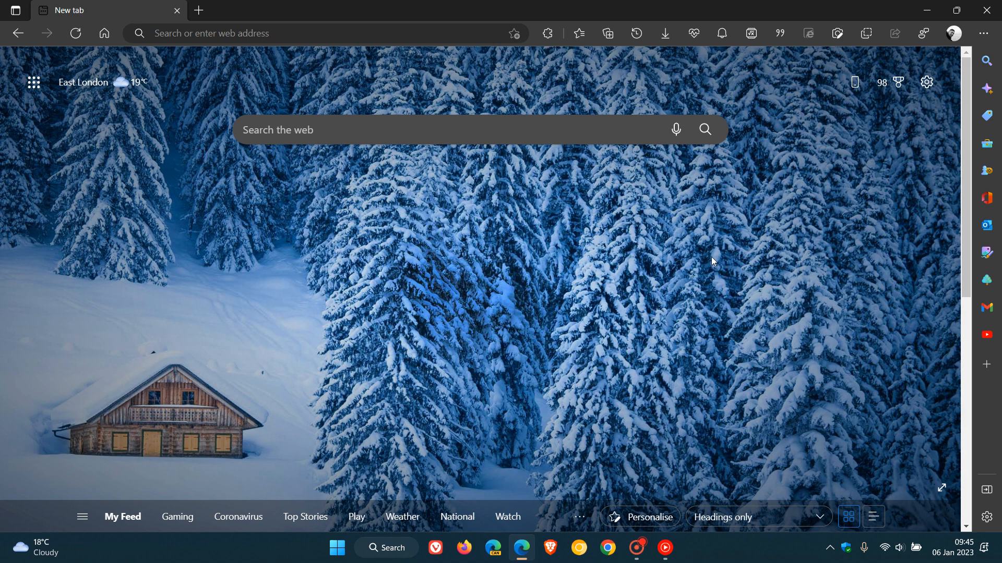
pyautogui.moveTo(226, 88)
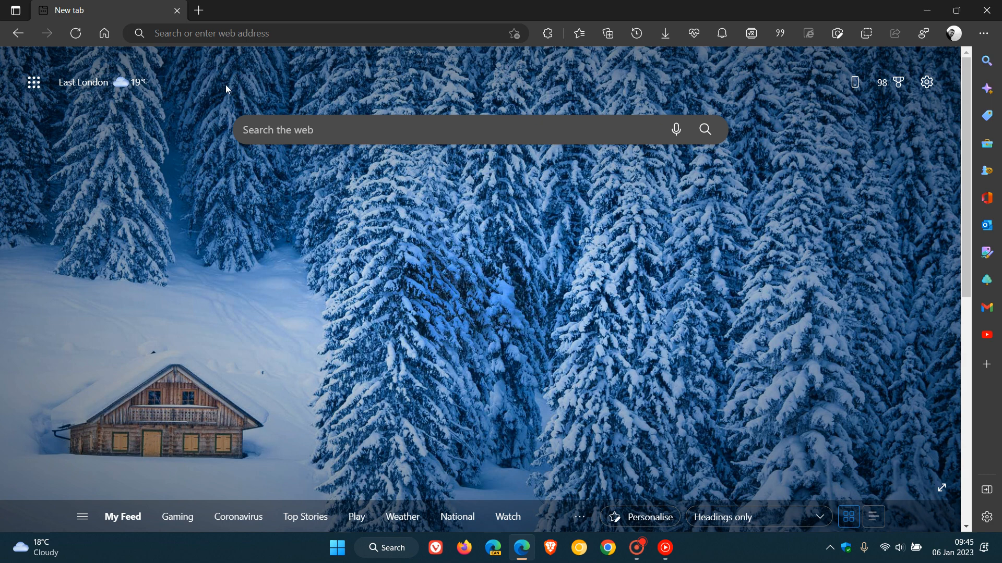